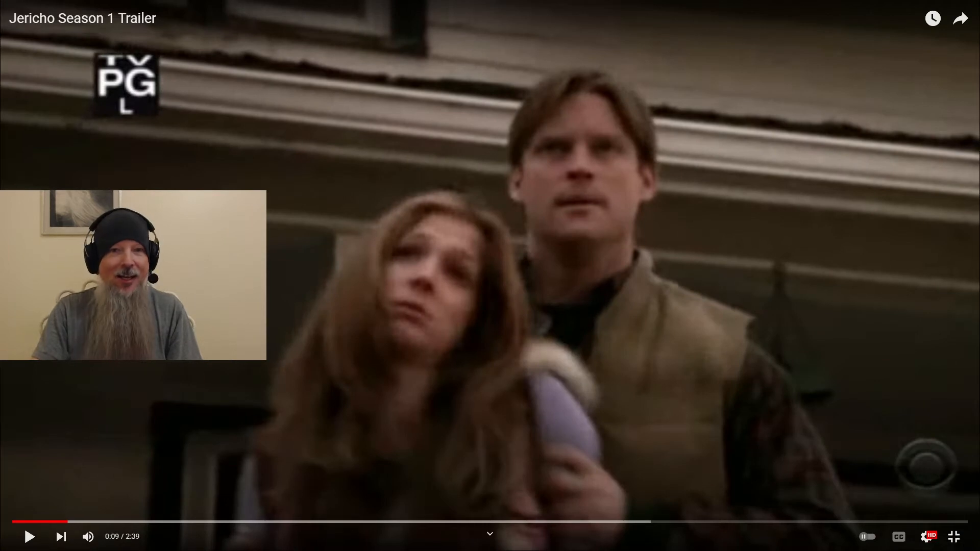
- Return to the top of the Jericho Wikipedia article, showing the lead summary and infobox
left_click(184, 8)
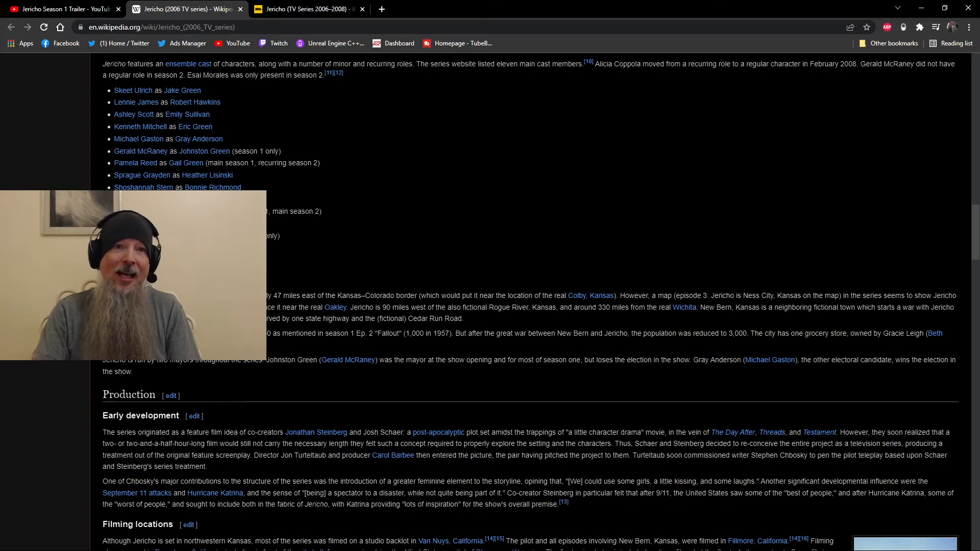
mouse_move(459, 315)
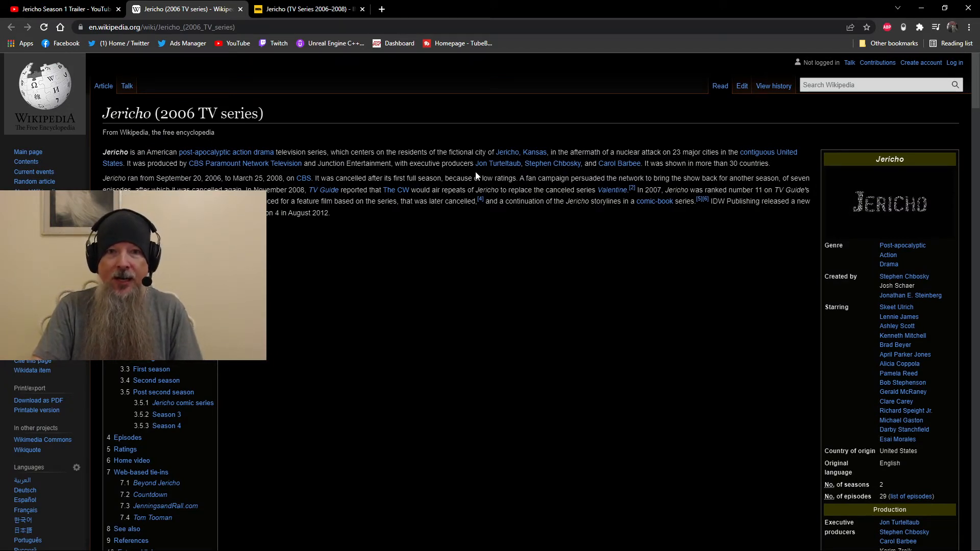
mouse_move(489, 202)
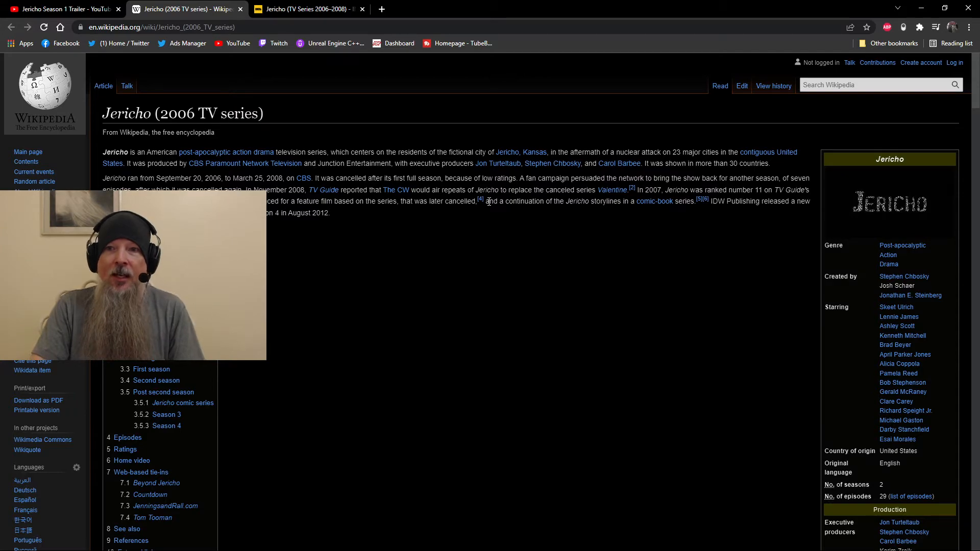
- Scroll down to the Synopsis section's First season summary about the New Bern conflict
scroll("down", 3)
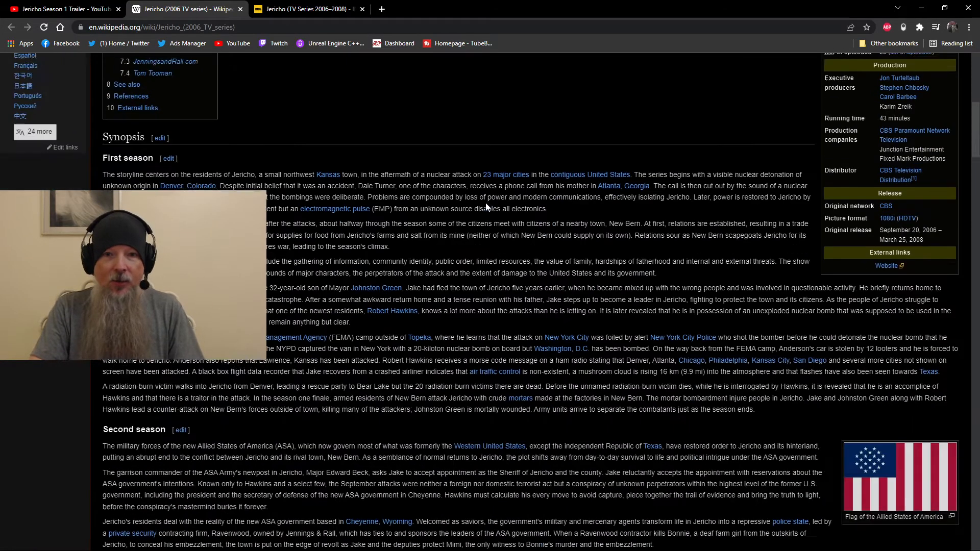
scroll("down", 3)
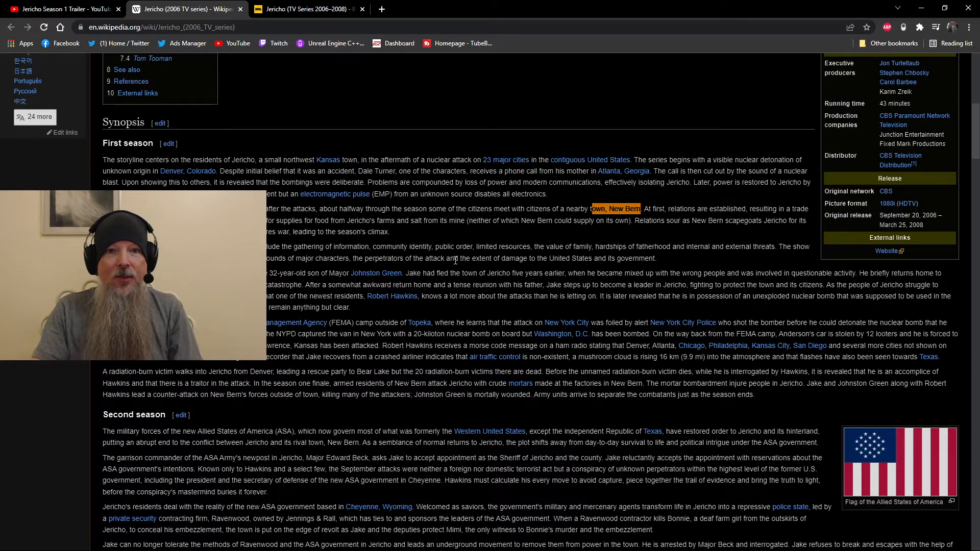
- Read through the season plot summaries until the Second season ends at the Third season heading
scroll("down", 3)
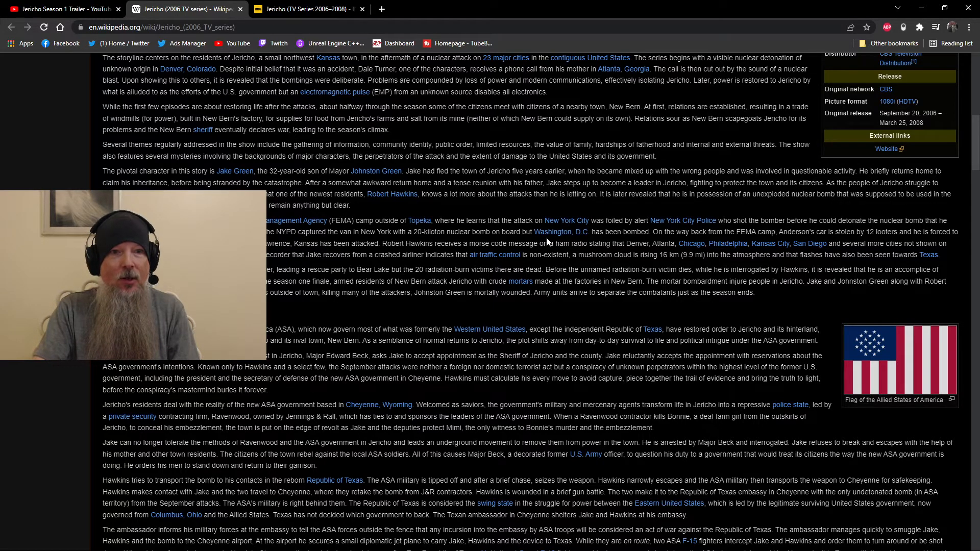
mouse_move(545, 243)
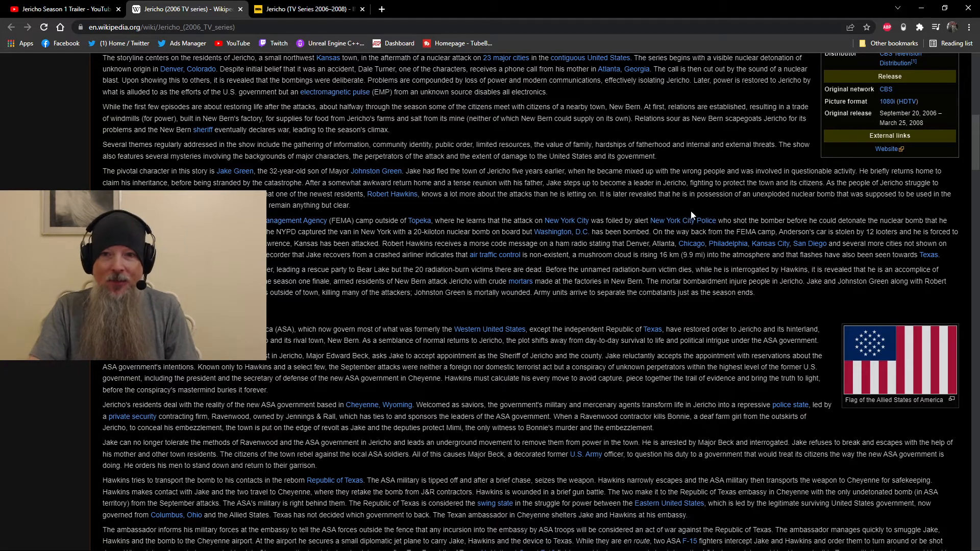
scroll("down", 3)
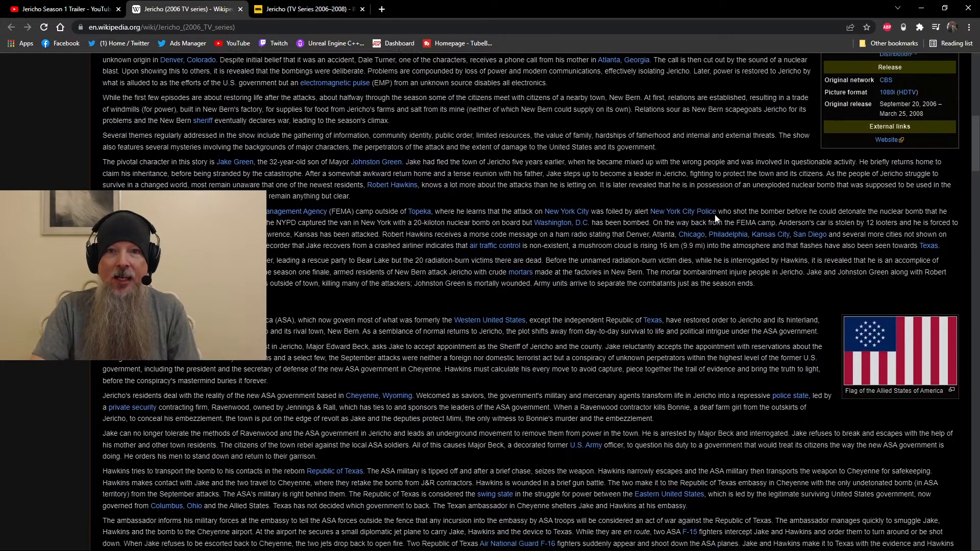
scroll("down", 3)
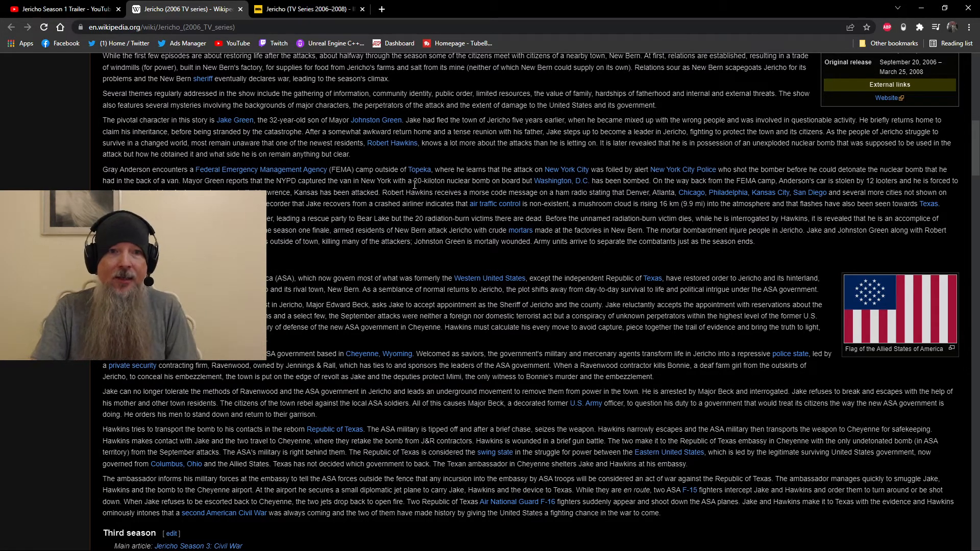
- Scroll past the season notes to Filming locations, First season ratings and Post second season
scroll("down", 3)
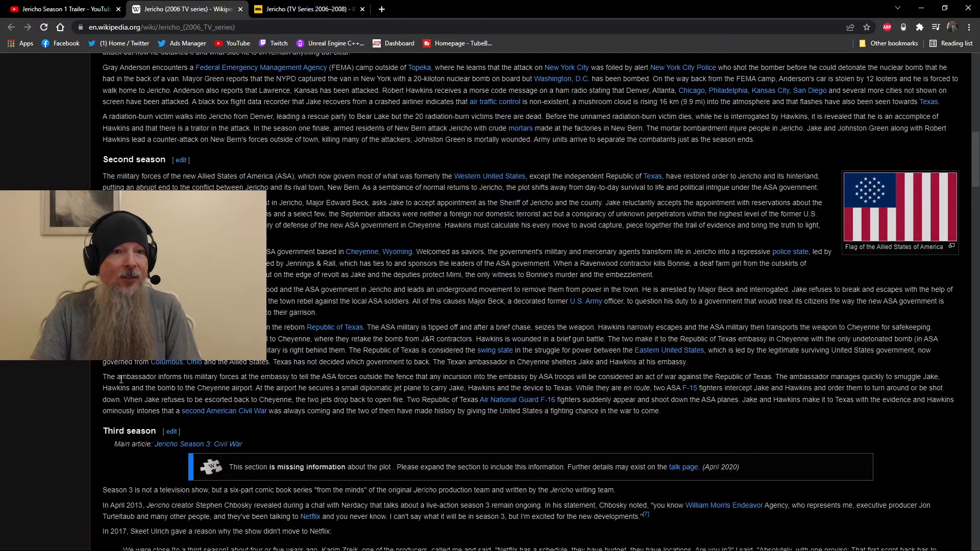
scroll("down", 3)
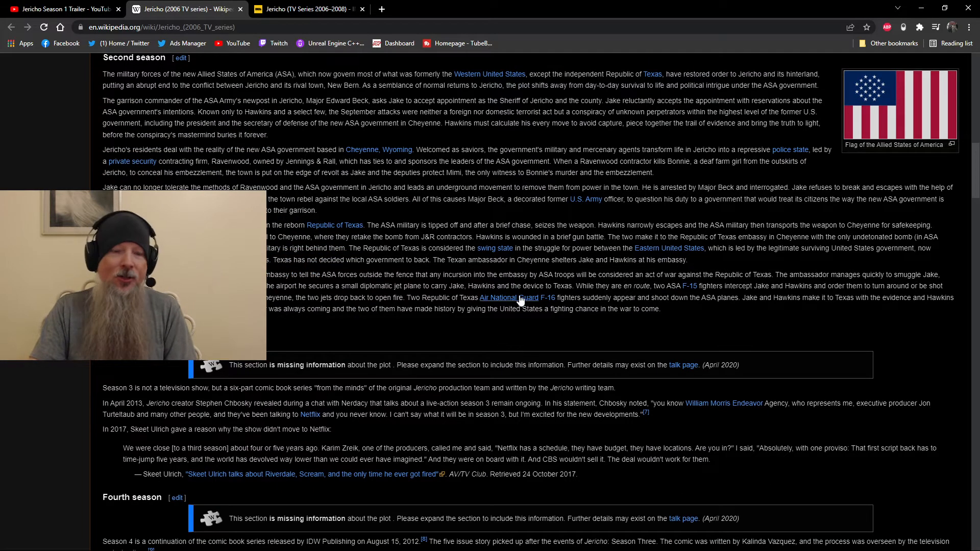
scroll("down", 3)
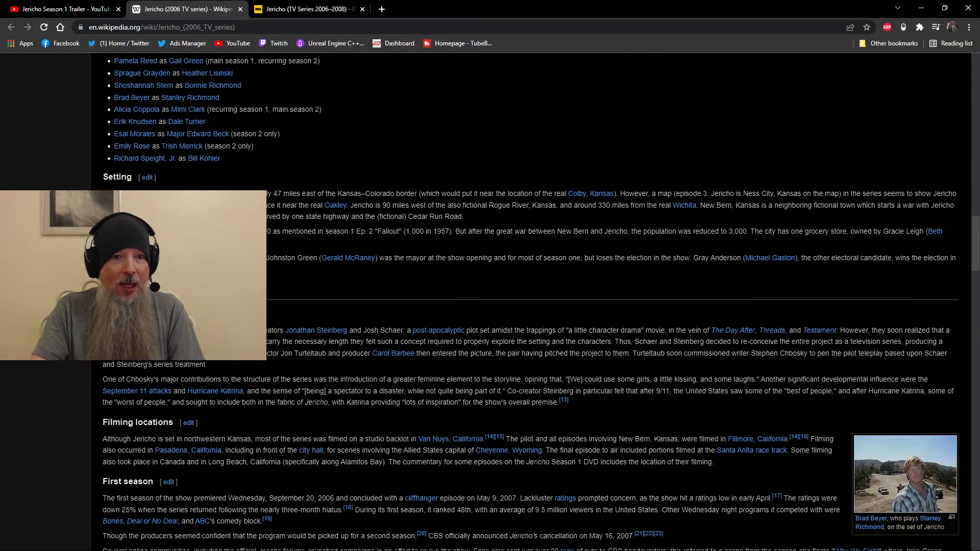
scroll("down", 3)
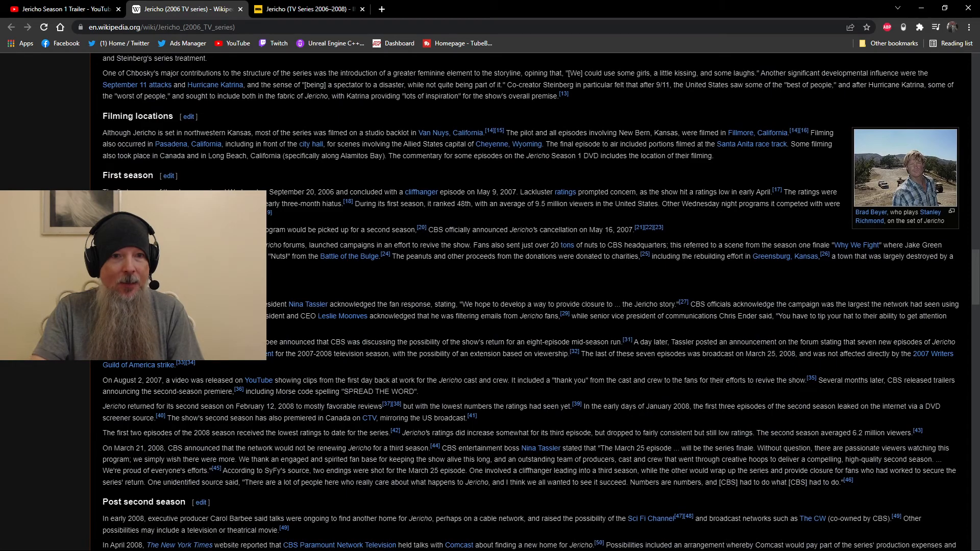